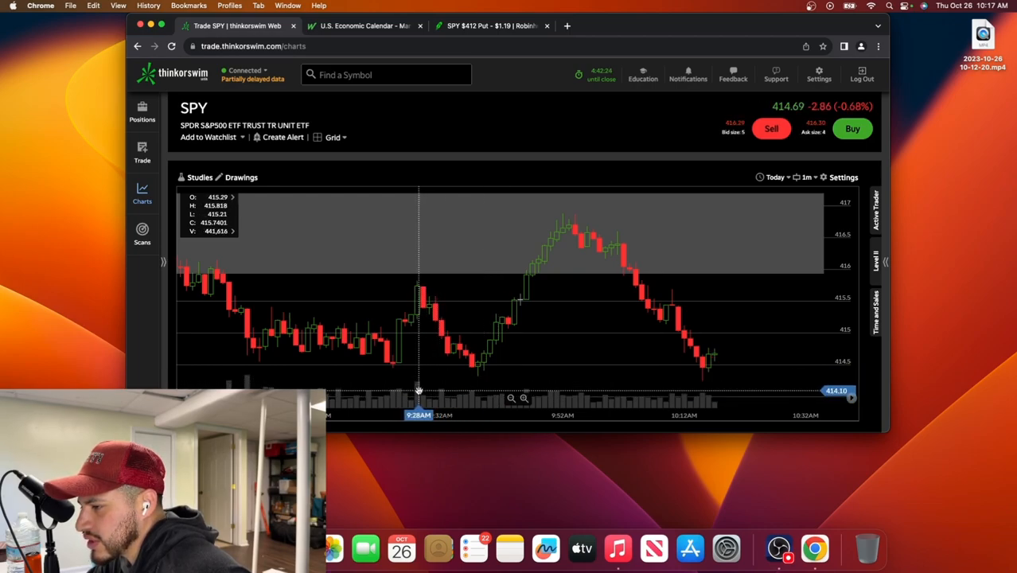
pyautogui.moveTo(402, 390)
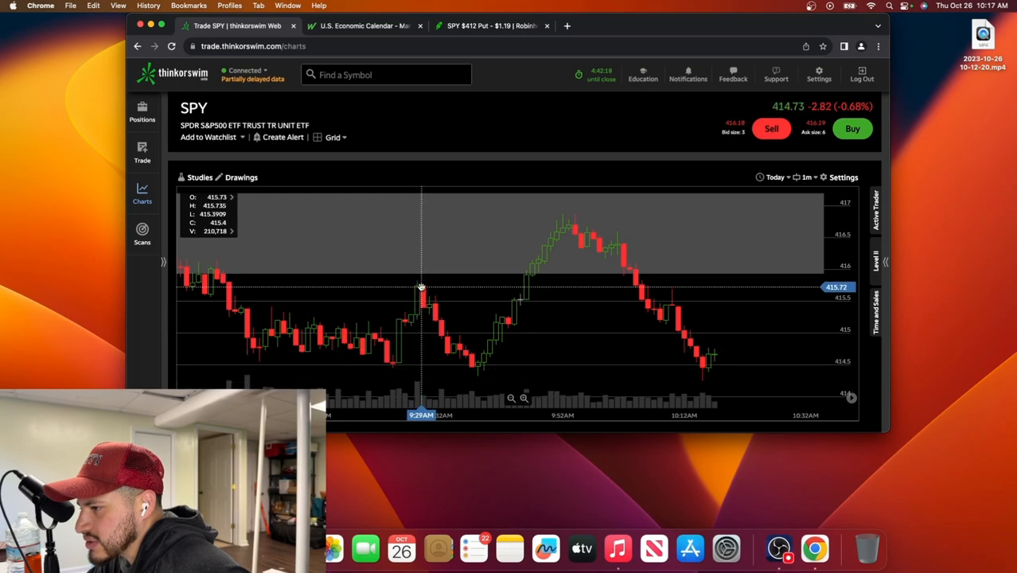
pyautogui.moveTo(414, 304)
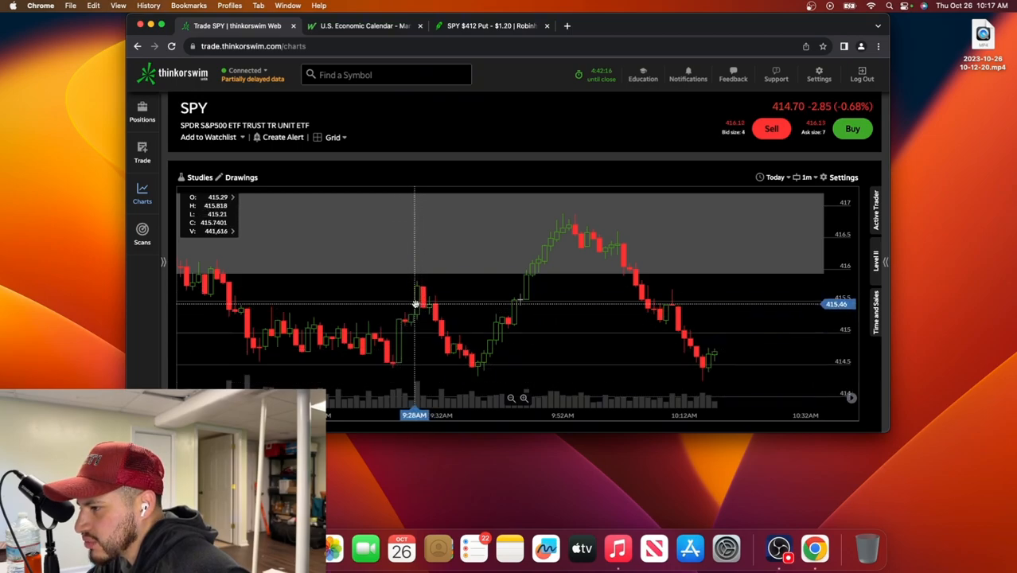